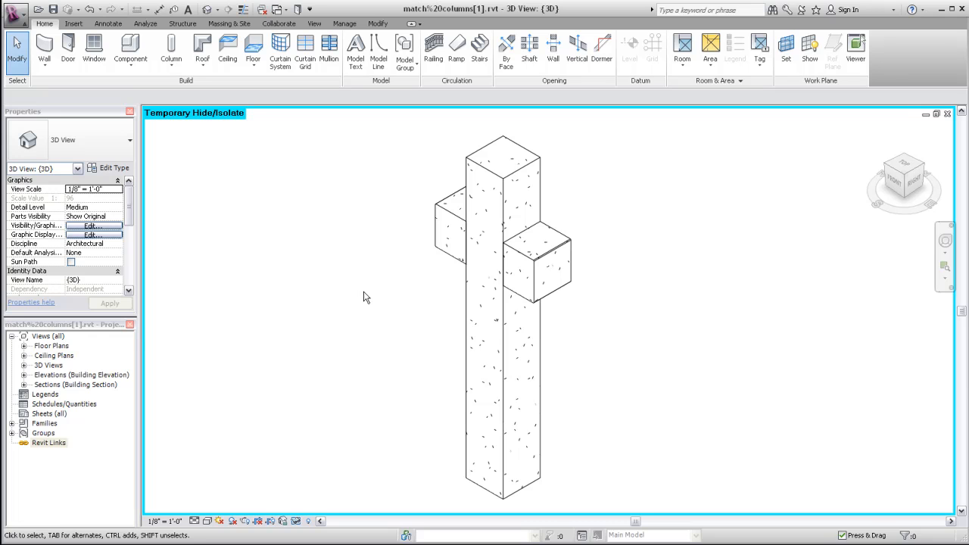
Step: Select the isolated column and both corbels to start a new assembly
left_click(466, 220)
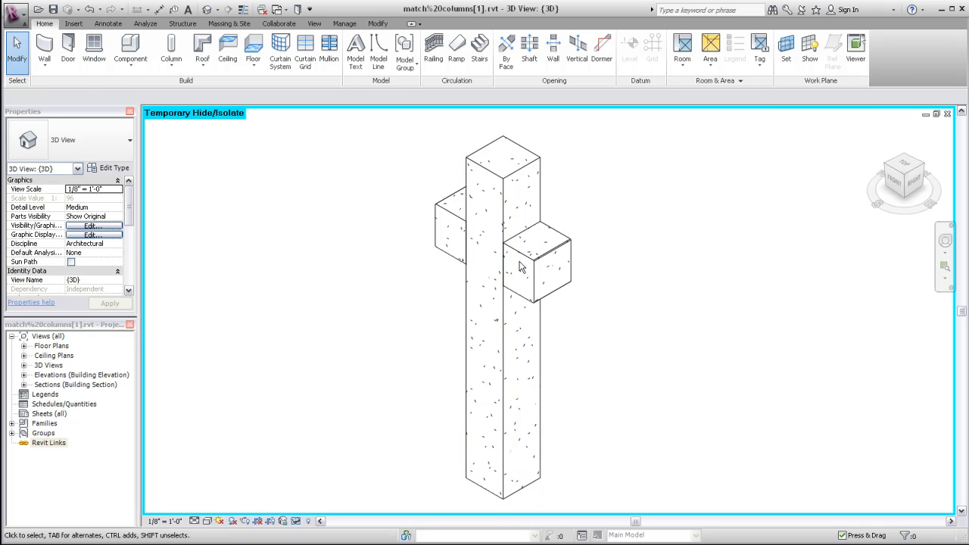
left_click(530, 261)
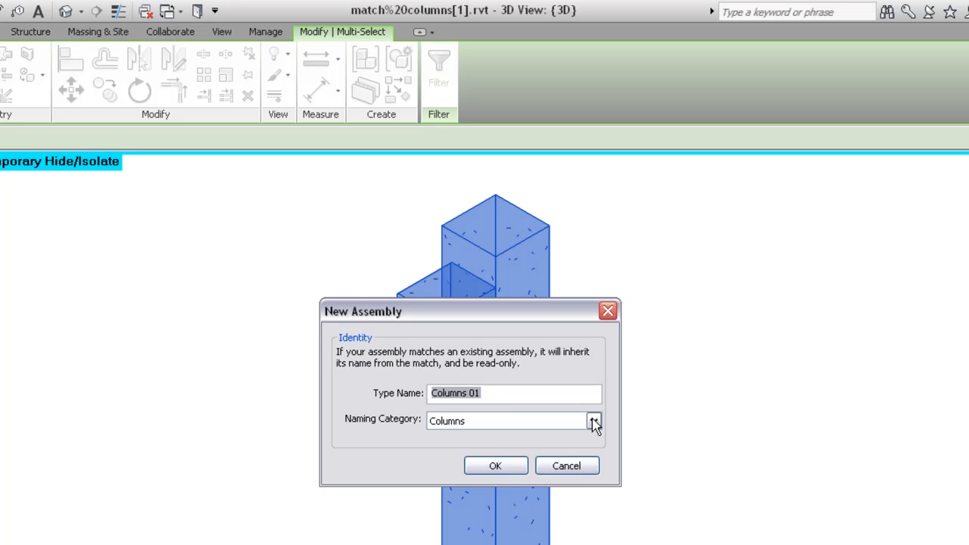
Step: Confirm the Columns category and create the Columns 01 assembly
left_click(594, 421)
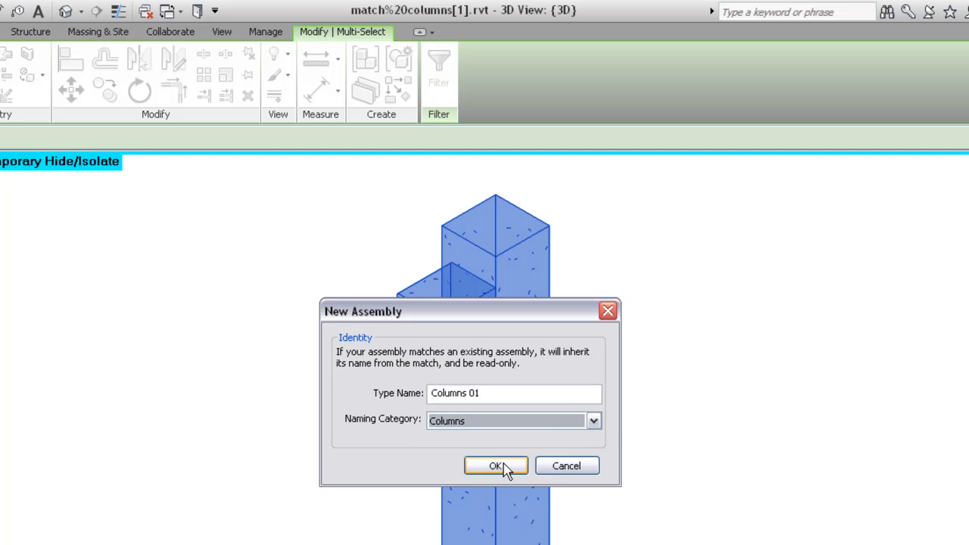
left_click(496, 466)
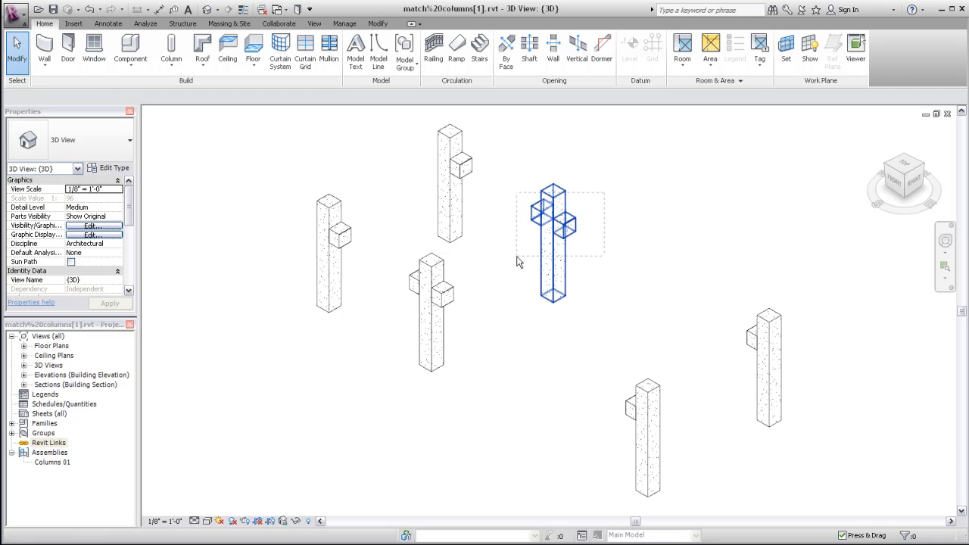
Step: Assemble a second column with its corbels, inheriting the Columns 01 type
left_click(553, 243)
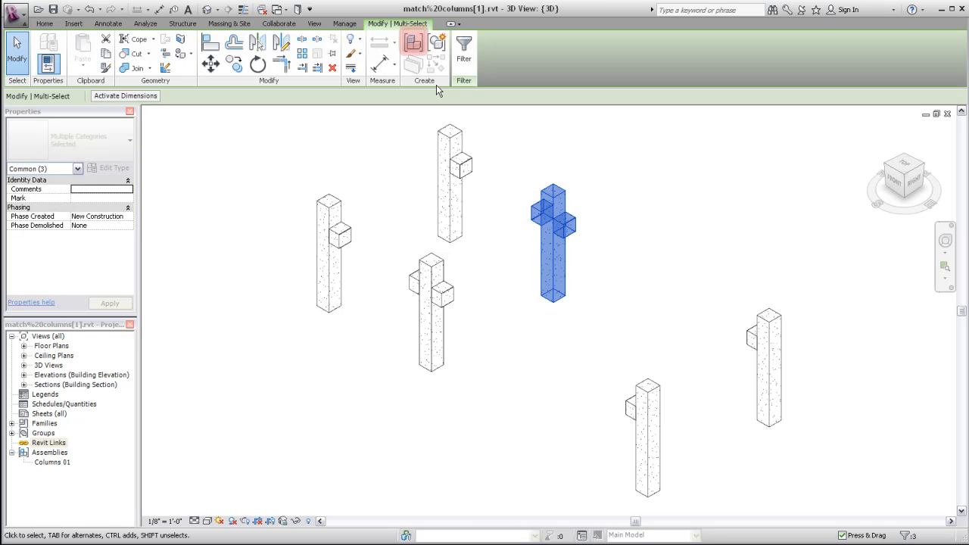
left_click(413, 43)
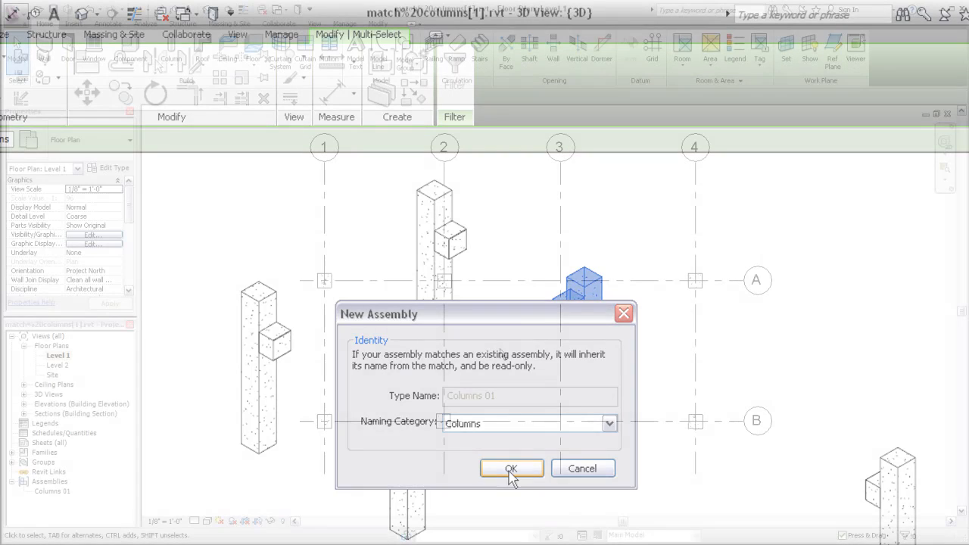
left_click(511, 468)
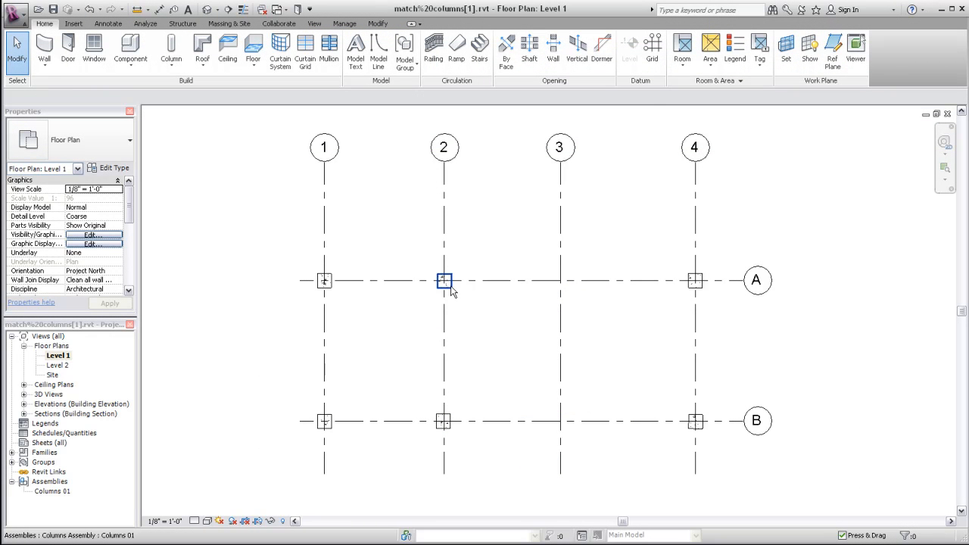
Step: Edit a corbel in the grid A2 column's assembly to spawn type Columns 02
right_click(444, 280)
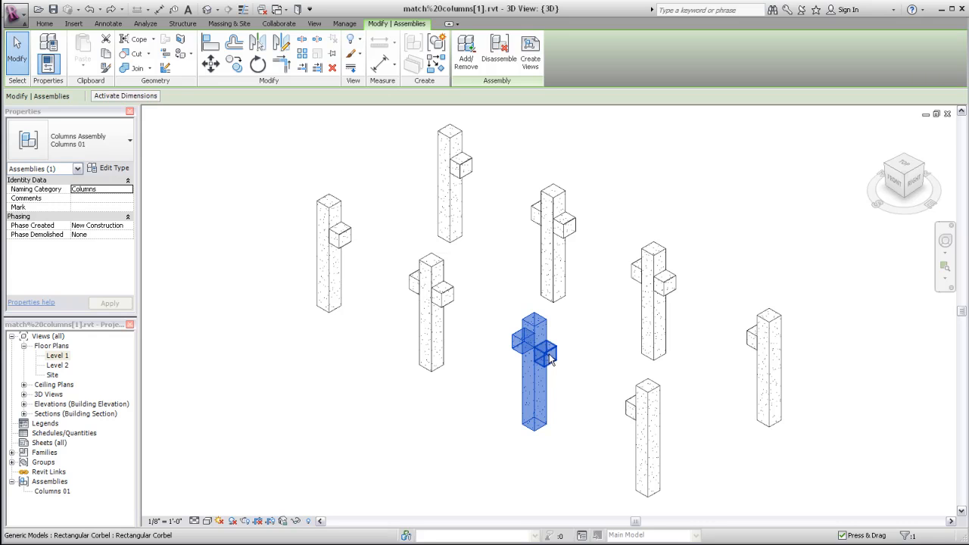
left_click(543, 352)
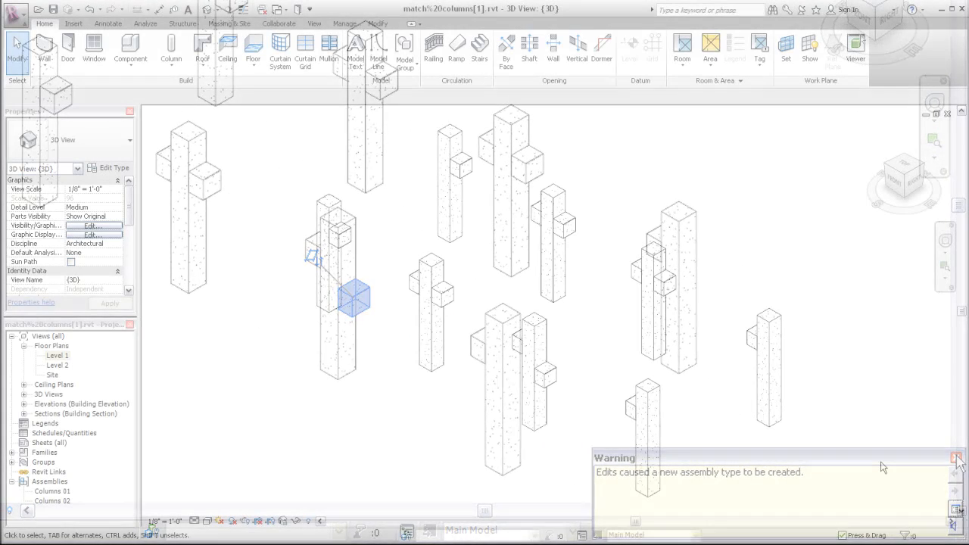
Step: Dismiss the new type warning and start Create Views for the Columns 02 assembly
left_click(957, 458)
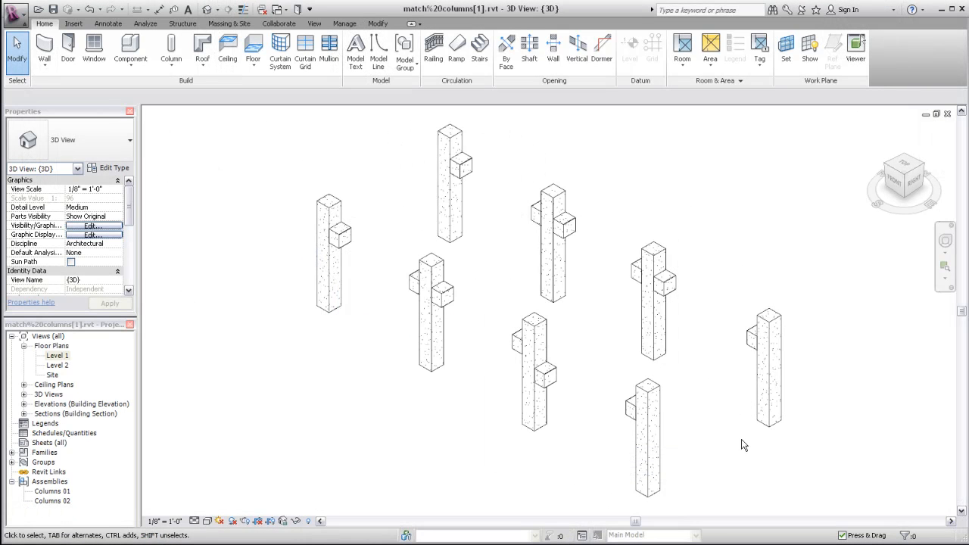
left_click(533, 371)
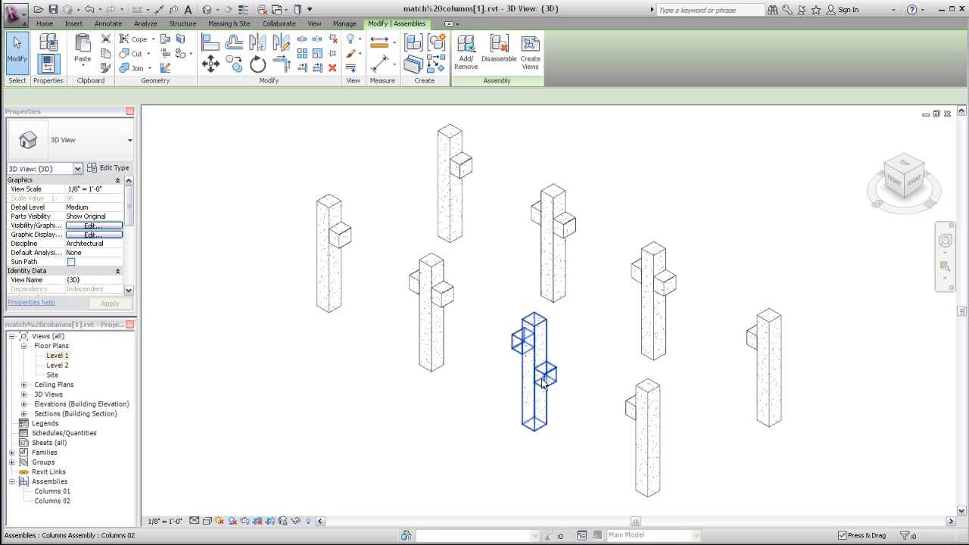
left_click(534, 371)
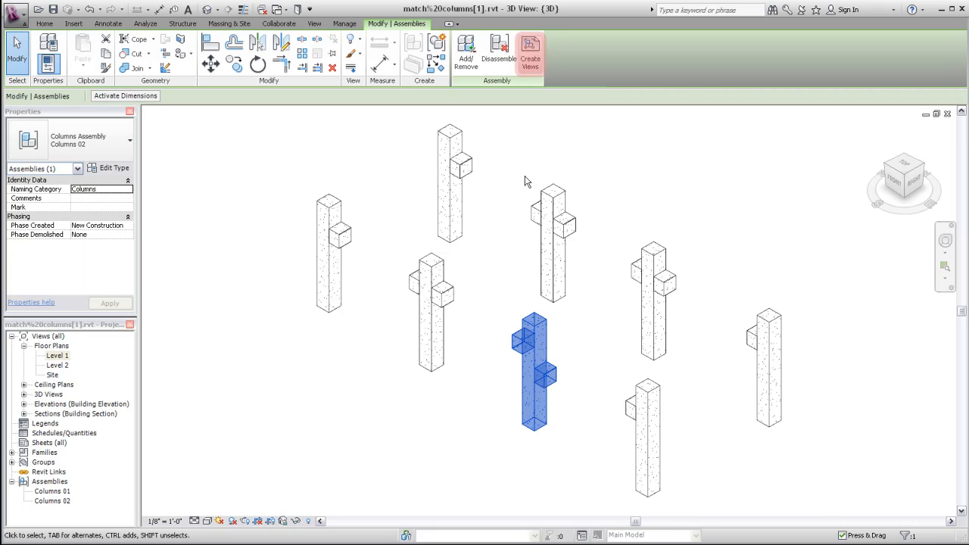
left_click(530, 47)
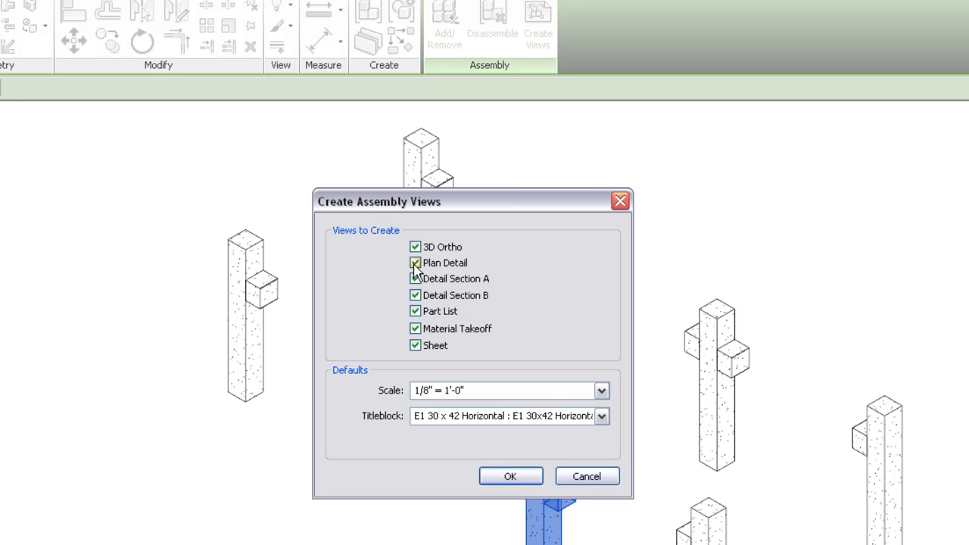
Step: Create 3D ortho, detail sections and sheet A105 at 3/4" = 1'-0", omitting plan and part list
left_click(415, 262)
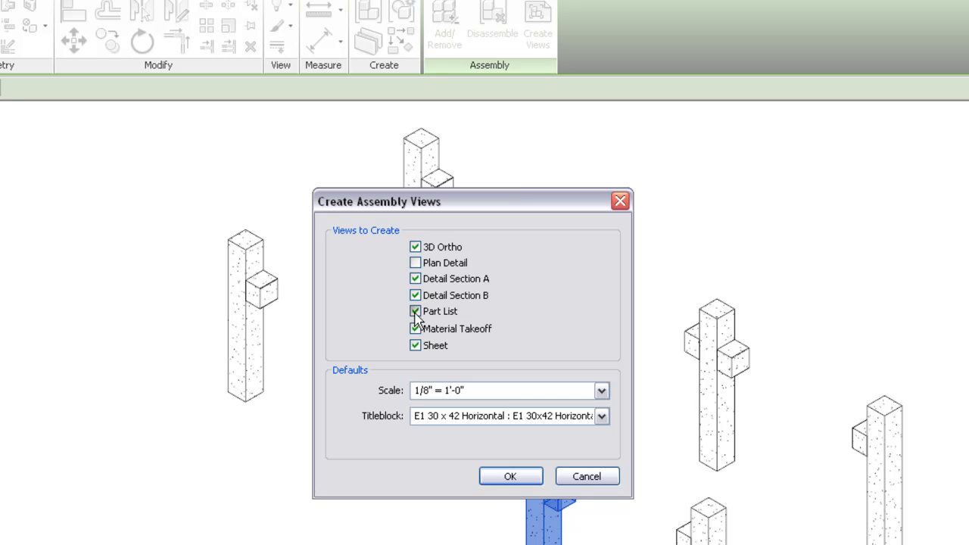
left_click(415, 311)
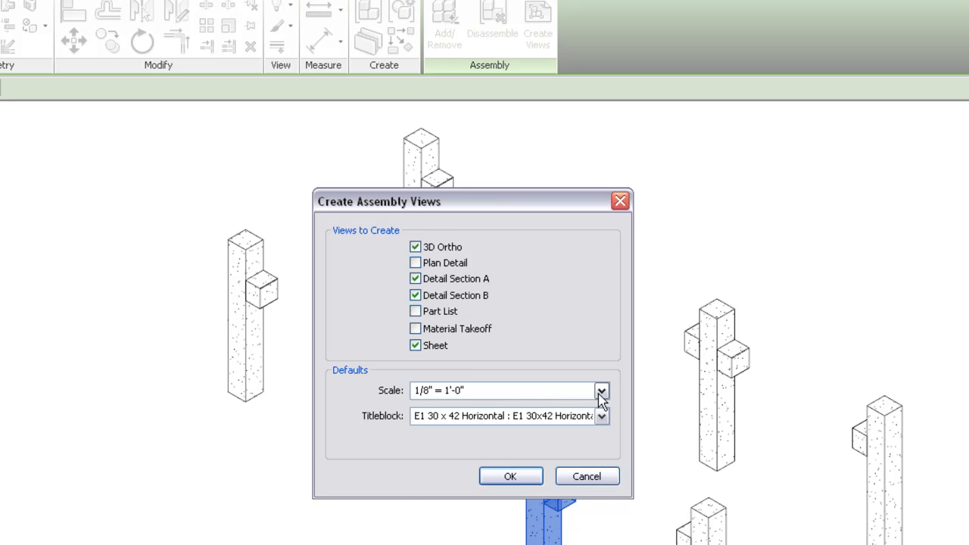
left_click(601, 391)
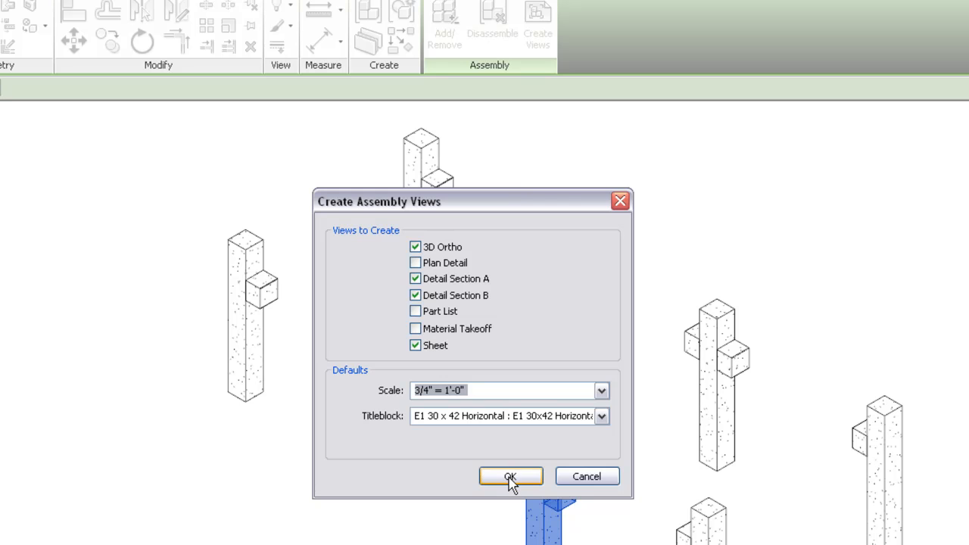
left_click(510, 477)
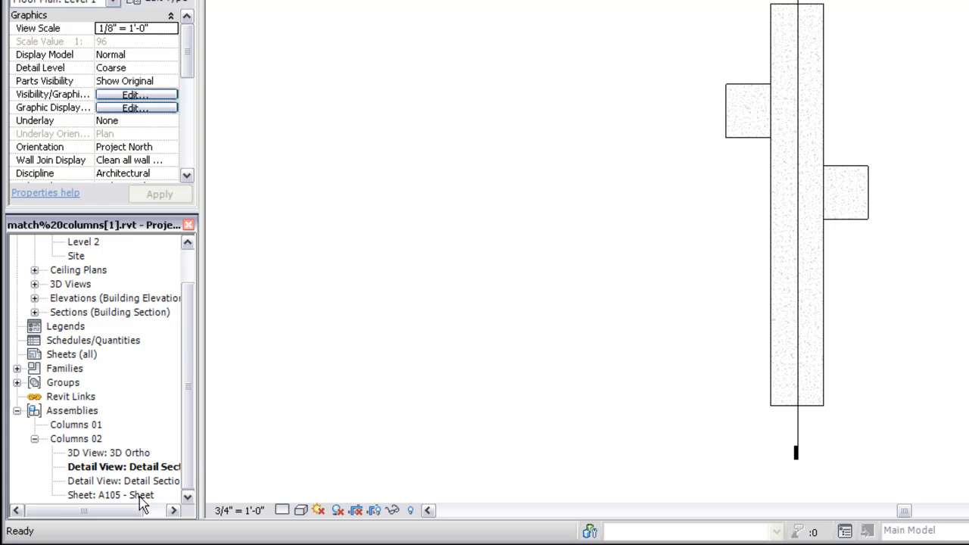
Step: Open sheet A105 and select the Columns 02 3D Ortho view in the browser
double_click(111, 495)
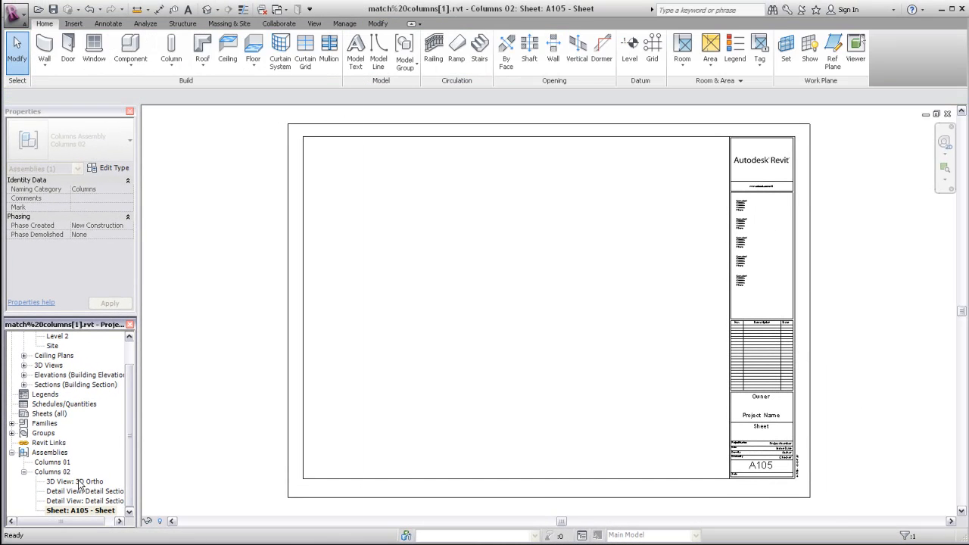
left_click(74, 480)
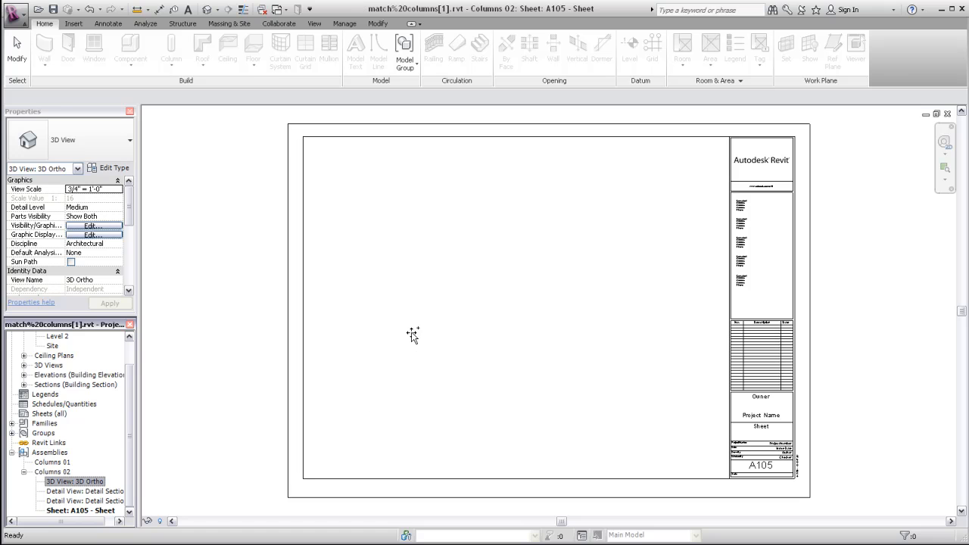